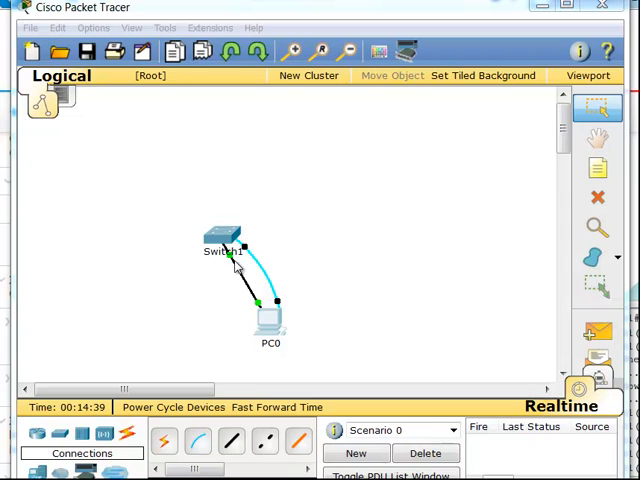
mouse_move(228, 262)
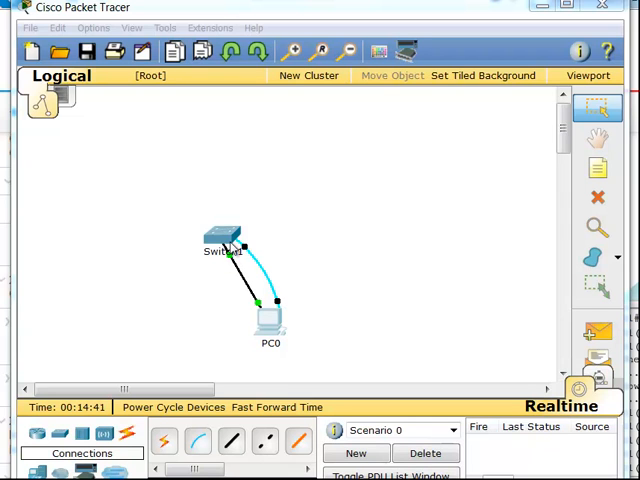
mouse_move(276, 330)
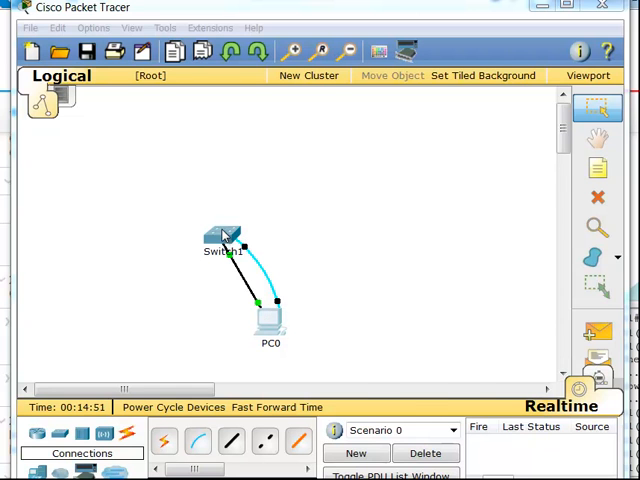
- In Switch1's CLI, enter privileged and global config mode and set enable secret class
left_click(222, 236)
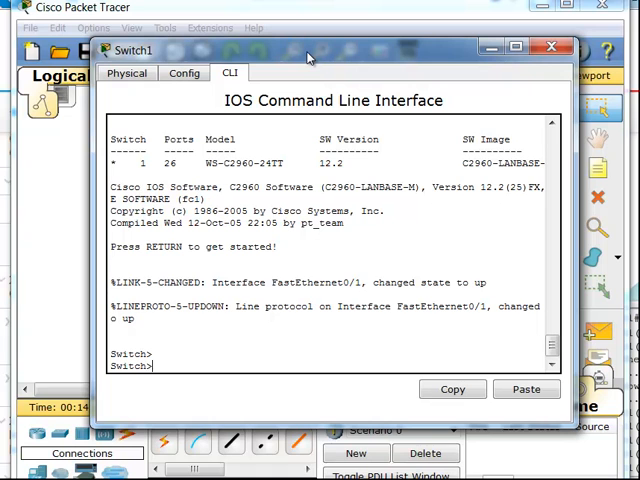
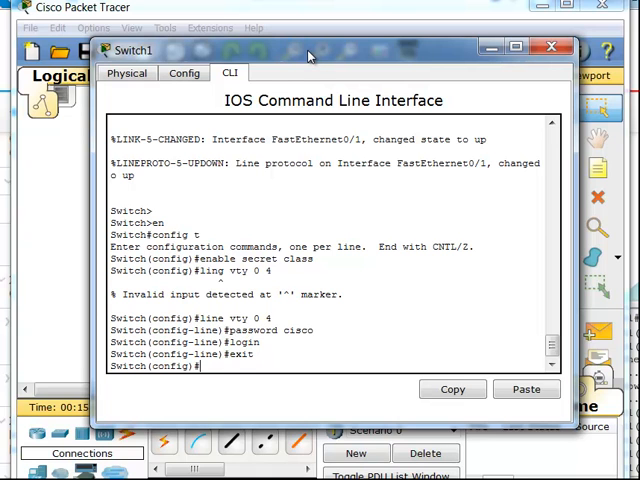
- Give interface VLAN 1 address 192.168.1.1 255.255.255.0 and bring it up with no shut
type("int vlan 1")
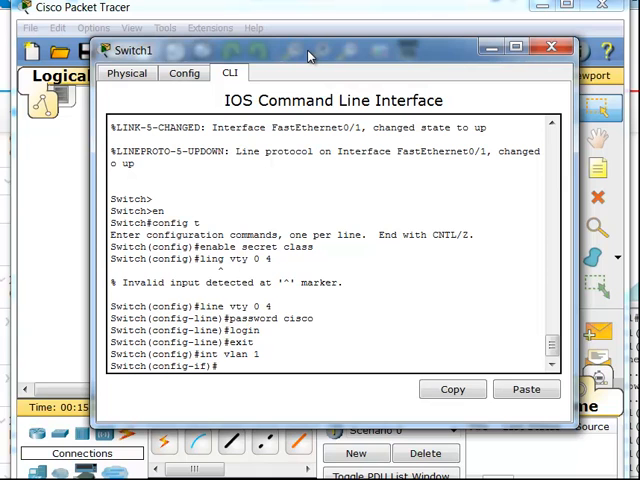
type("ip add 192.168.11")
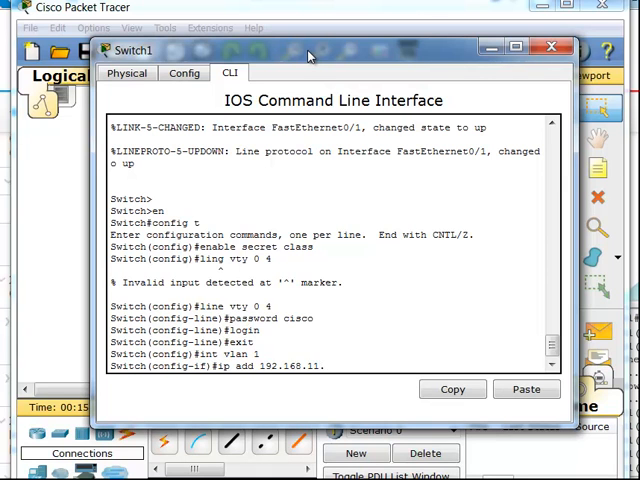
type(".1 255.255.255.0")
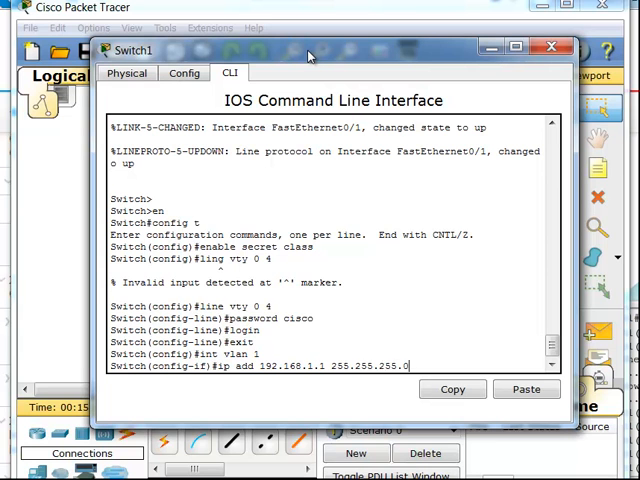
type("no")
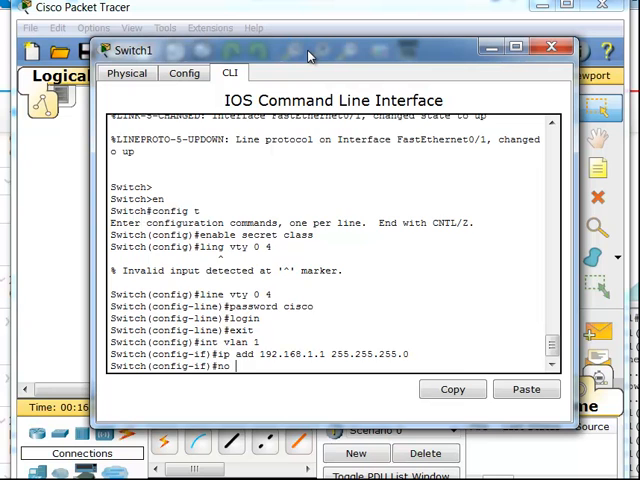
type("shut")
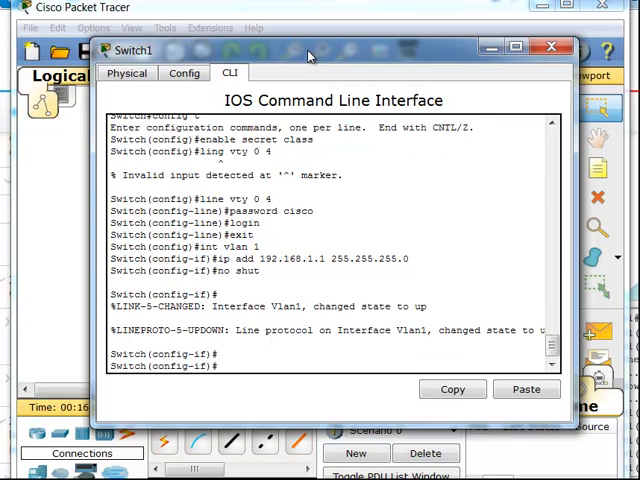
- Display the switch's VLAN table with do show vlan and review it
type("do show")
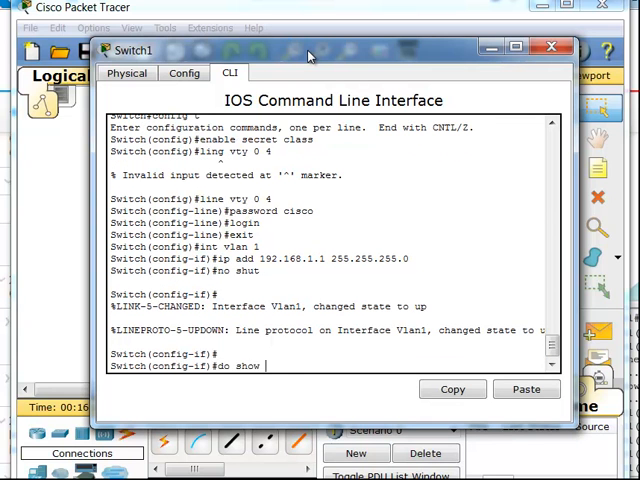
key("Return")
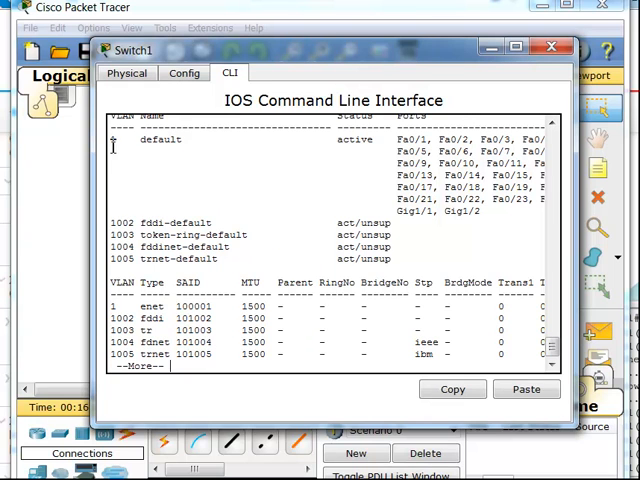
left_click_drag(112, 140, 456, 184)
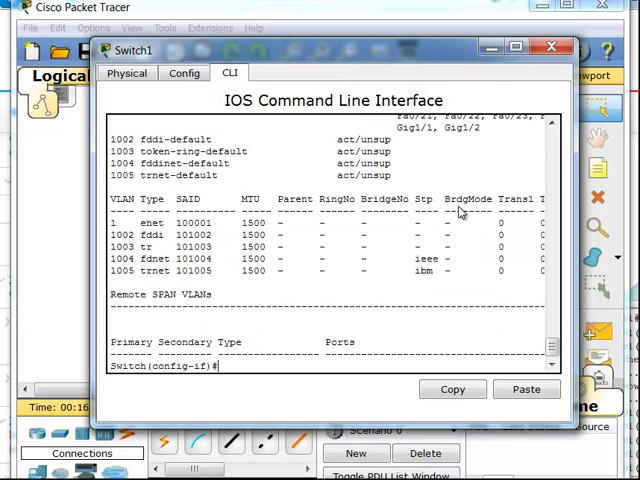
- Assign PC0 a static 192.168.1.x address in its IP Configuration
left_click(552, 46)
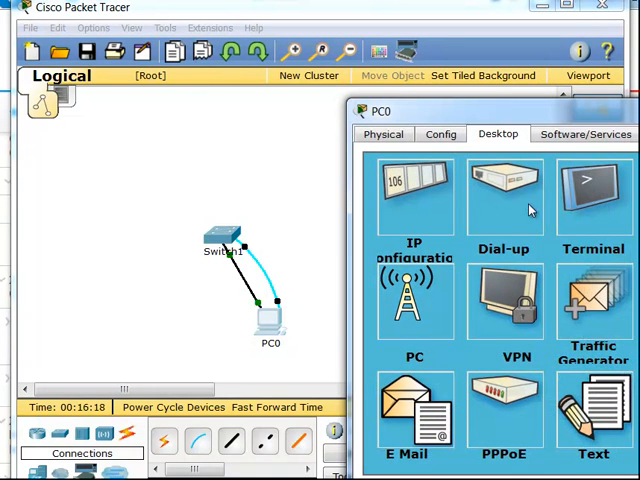
left_click(412, 196)
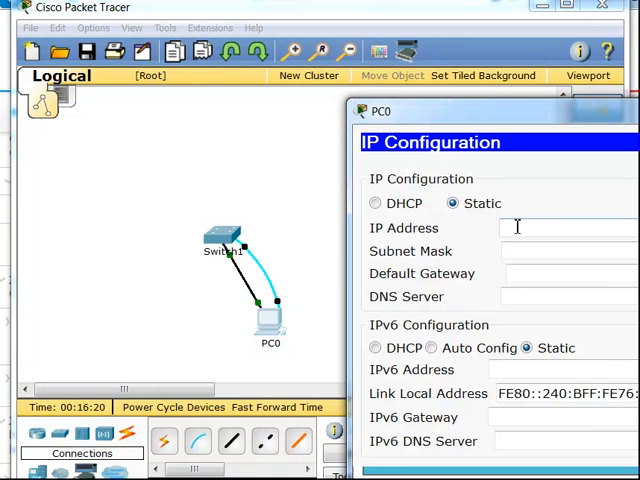
type("192")
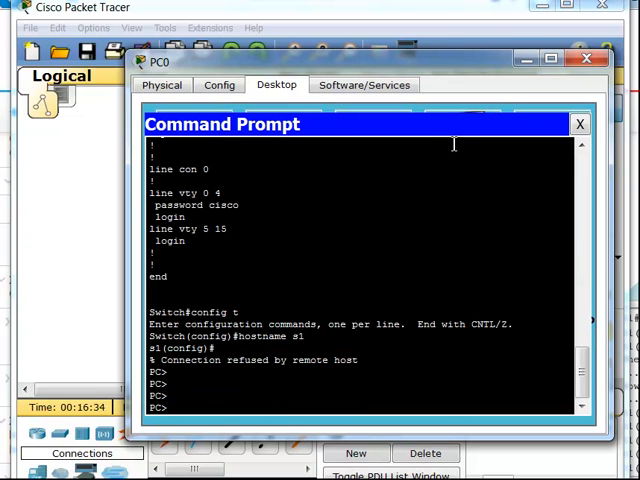
type("ping 192.168.1")
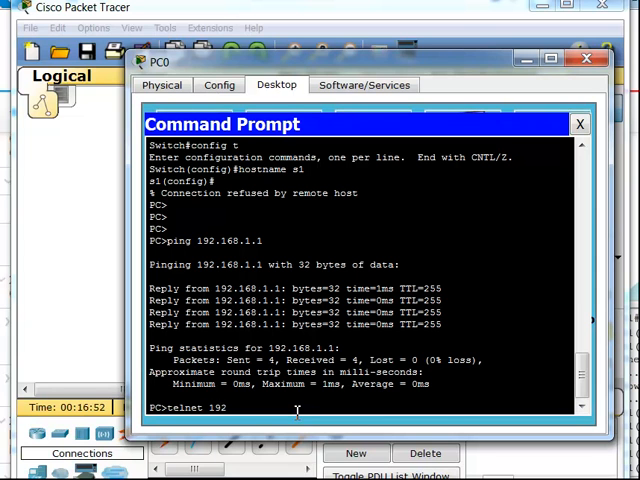
type(".10")
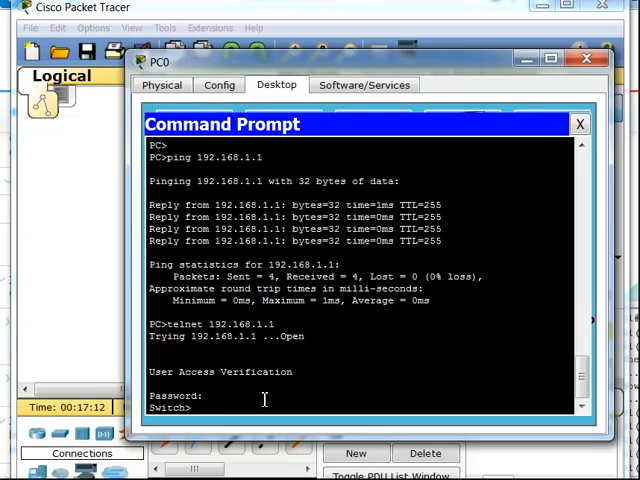
- Over the telnet session enter privileged mode and show the running configuration
type("en")
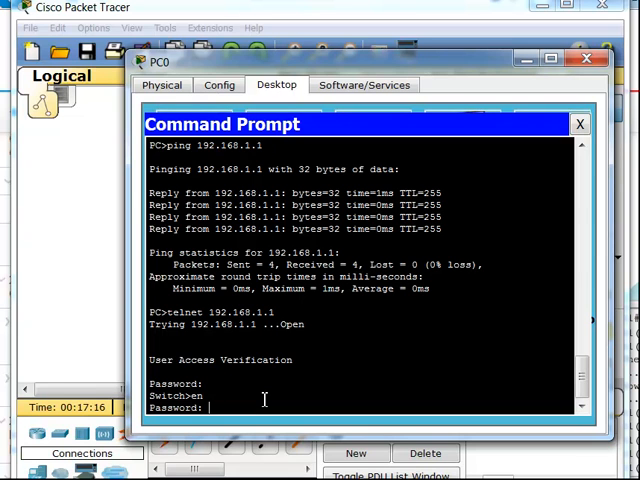
key("enter")
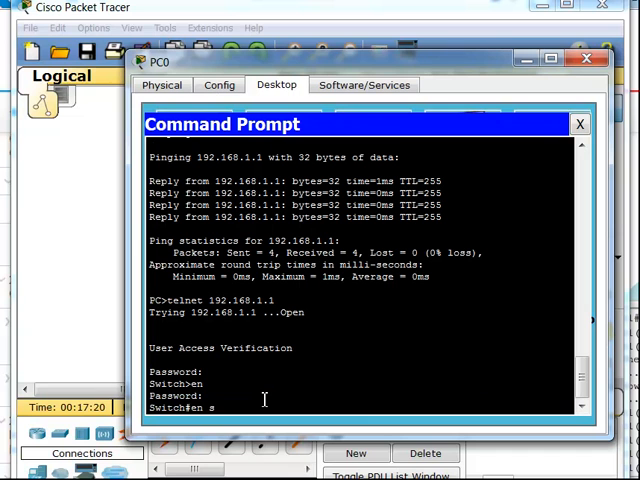
type("how")
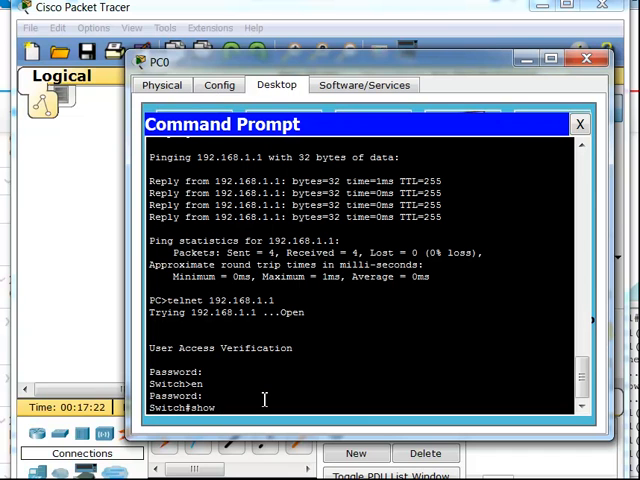
key("Return")
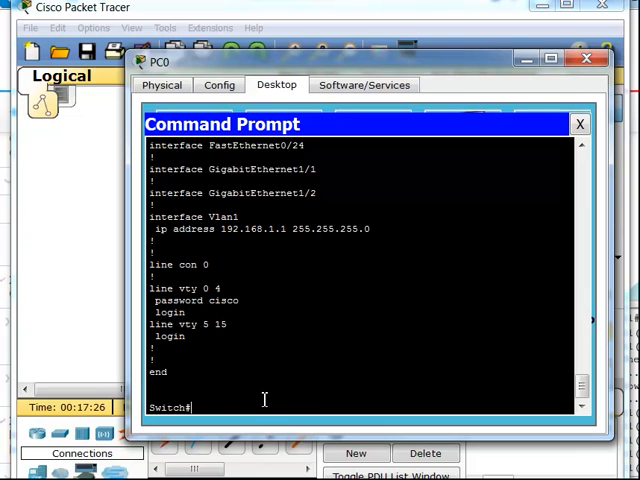
- Enter config mode and rename the switch to S1
type("config t")
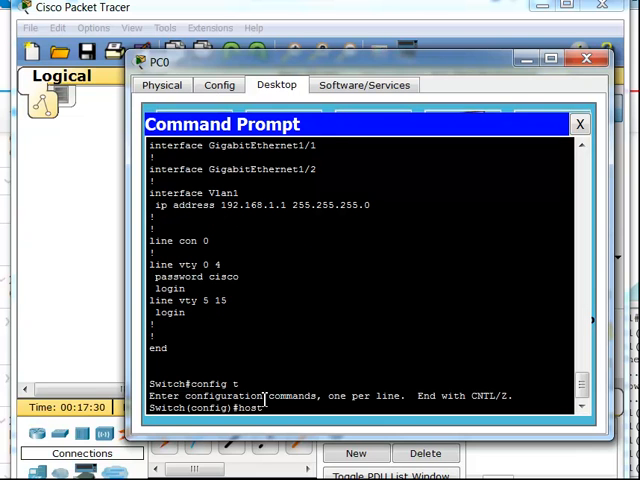
type("hostname S1")
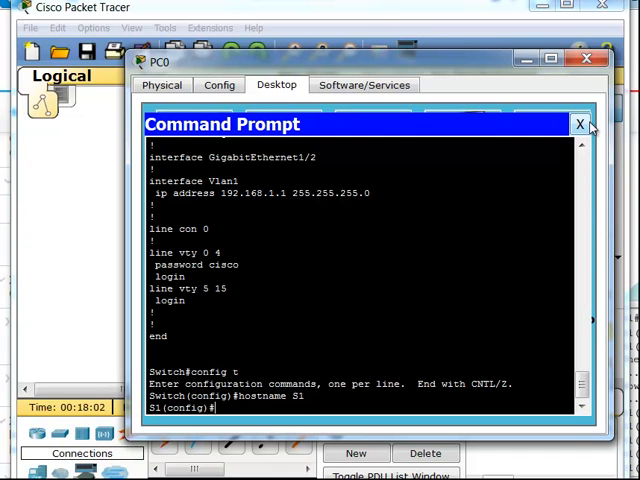
- Return to Switch1's console and set ip domain-name cisco.com
left_click(580, 122)
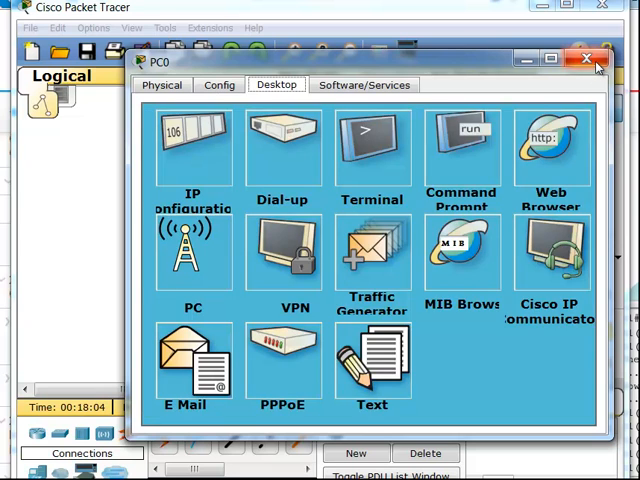
left_click(588, 60)
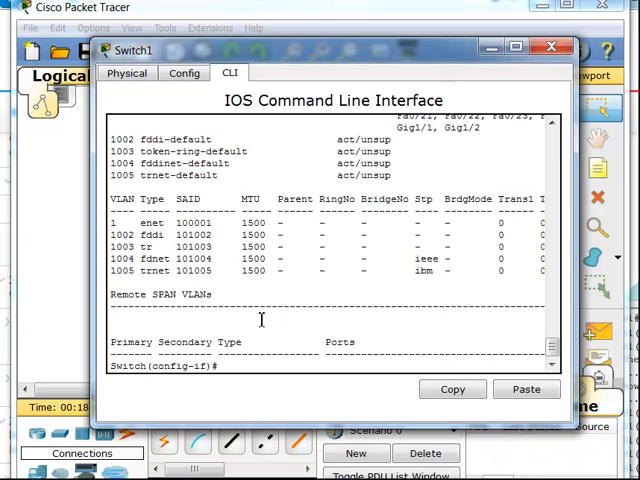
type("exit")
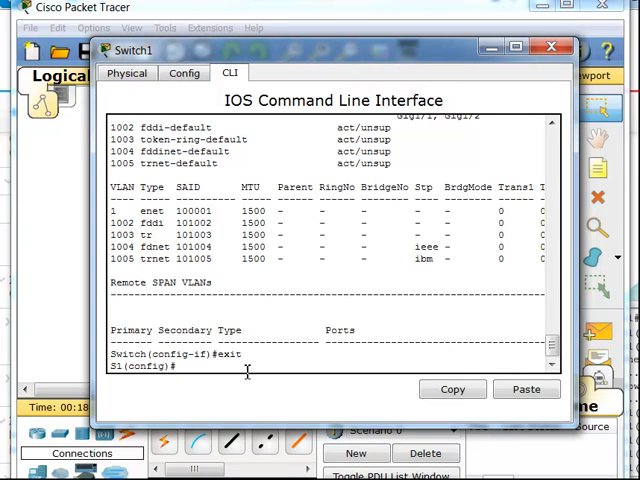
type("ip domain-name")
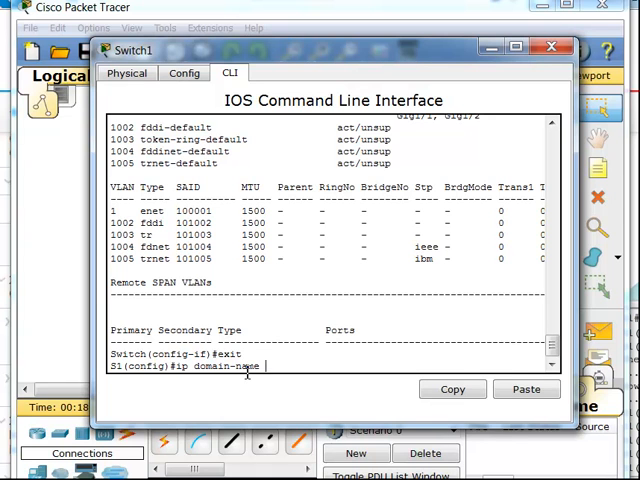
type("cisco.com")
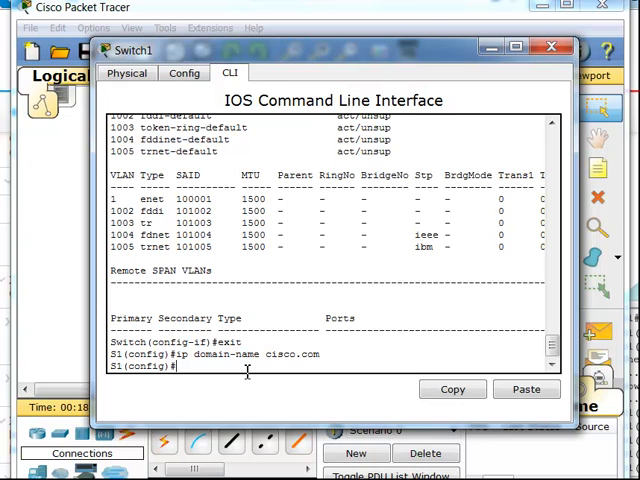
- Run crypto key generate rsa, confirm replacing existing keys, and choose 1024-bit modulus
type("crypto key")
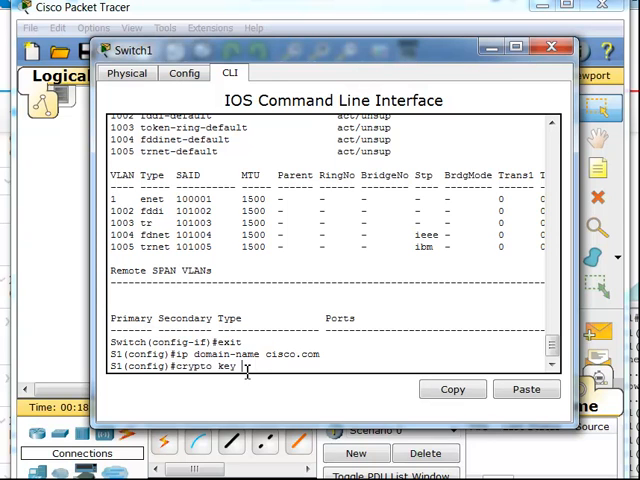
type("generate r")
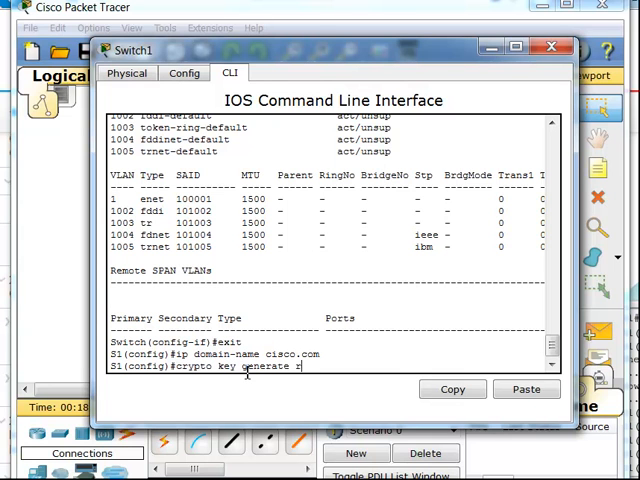
key("enter")
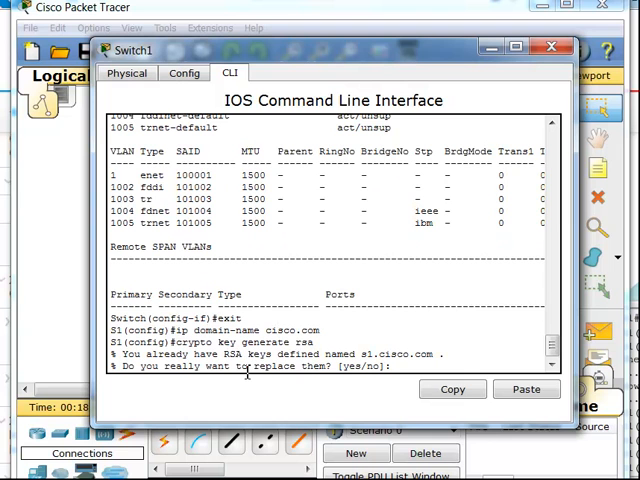
type("yes")
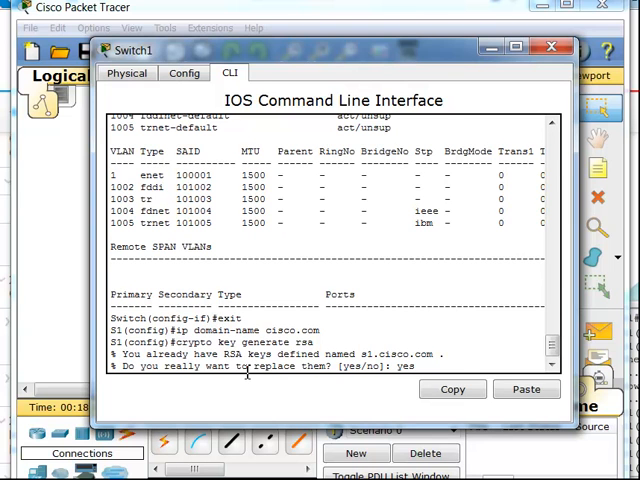
key("enter")
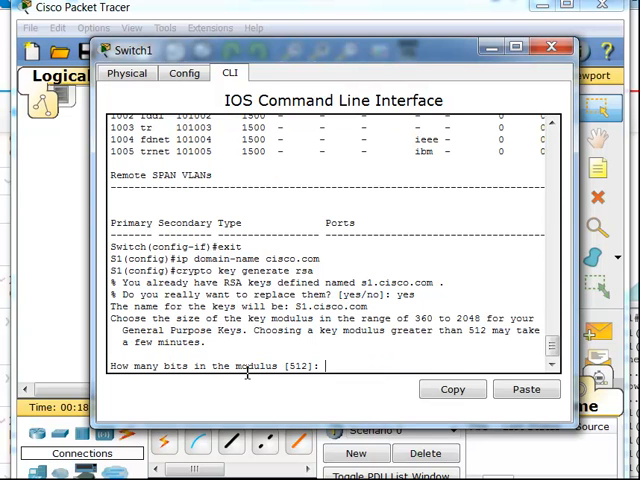
mouse_move(370, 356)
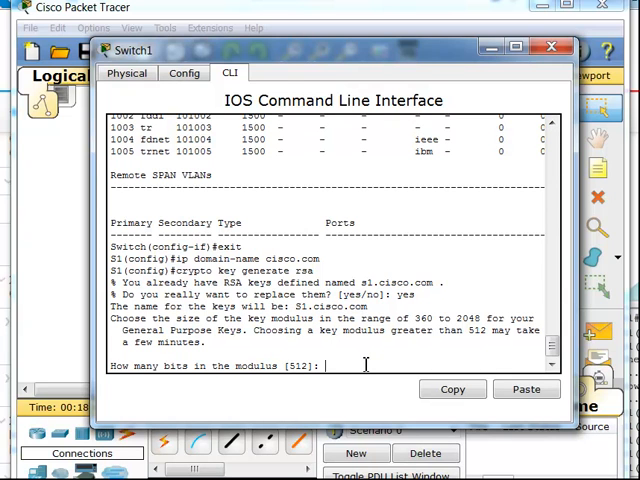
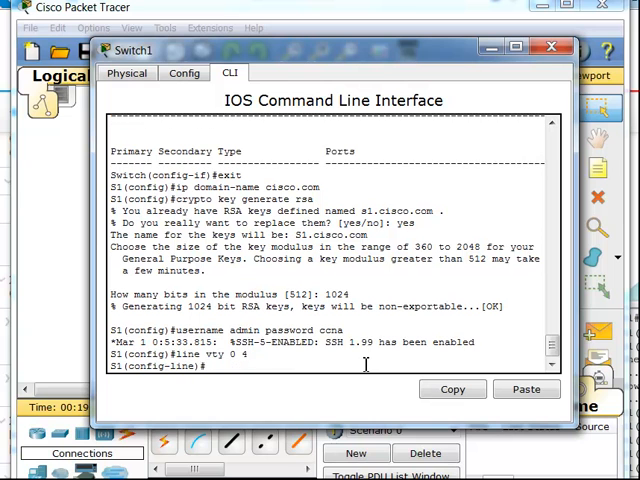
- Restrict the vty lines to transport input ssh with login local, then exit to privileged mode
type("transport")
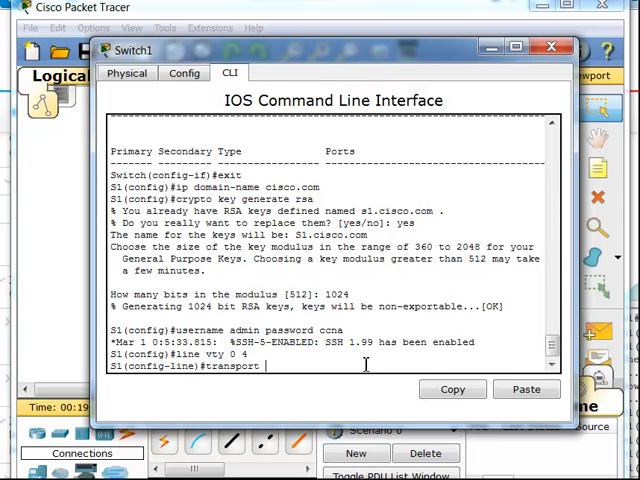
type("input")
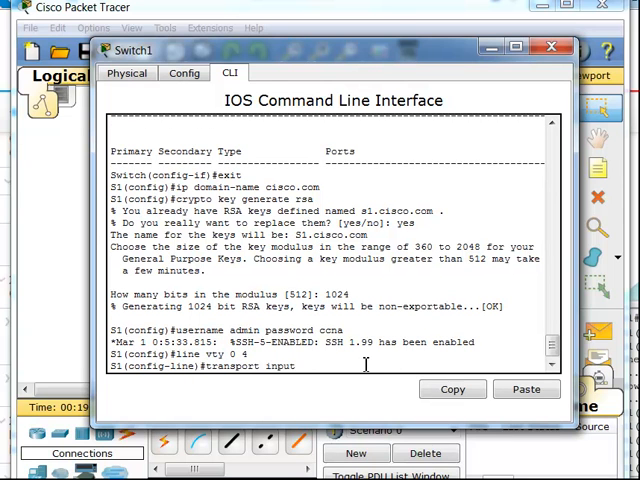
type("ssh")
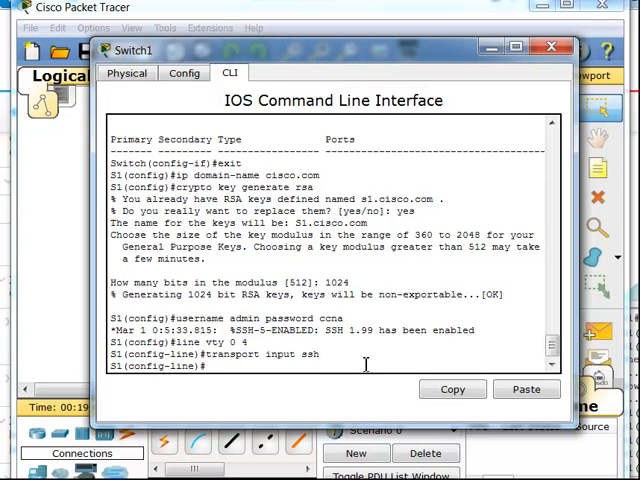
type("login")
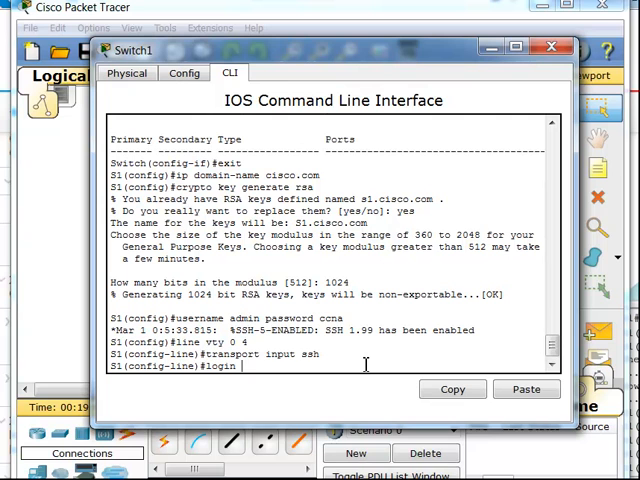
type("local")
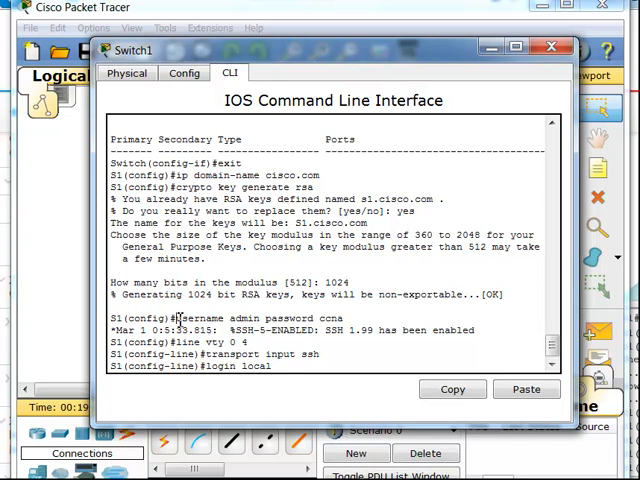
left_click_drag(176, 318, 304, 318)
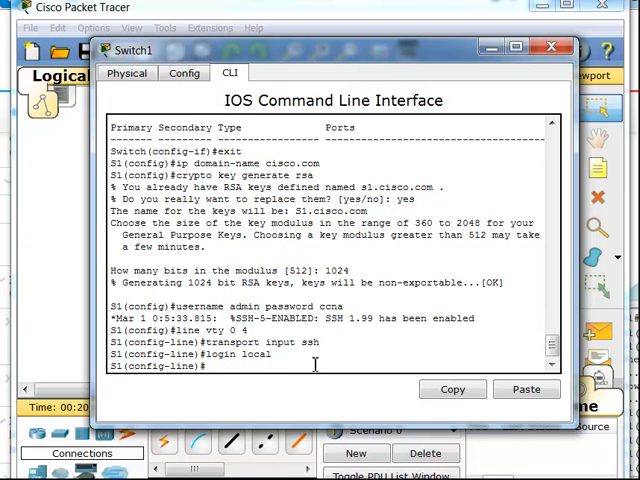
type("end")
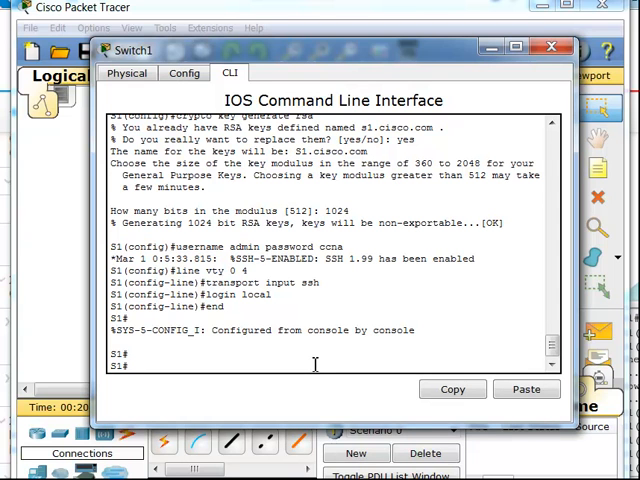
- Create VLAN 99 named Management on Switch1, then move to interface Fa0/1
type("show")
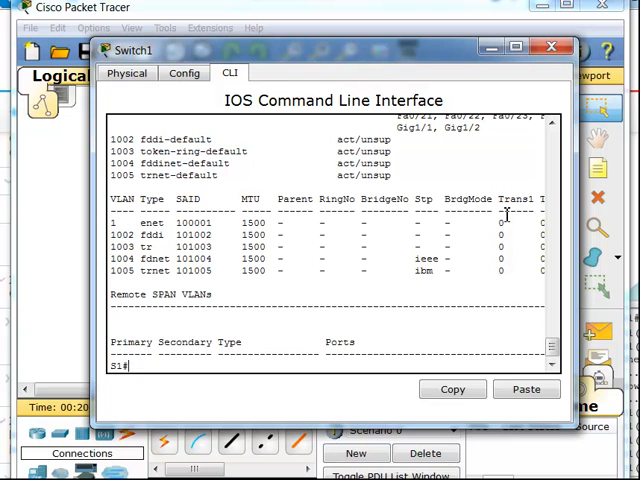
type("config t")
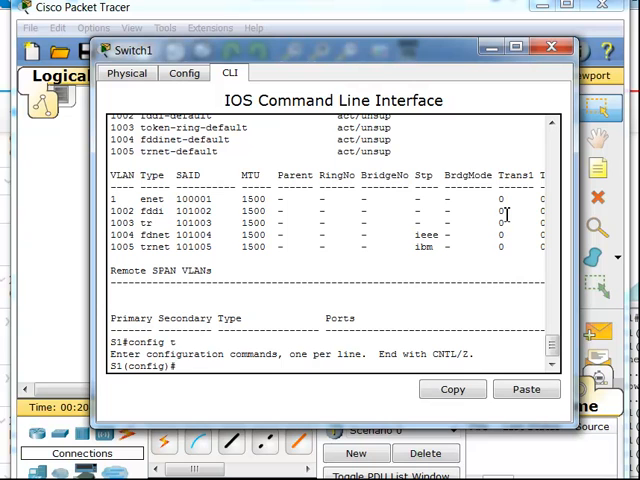
type("vlan 99")
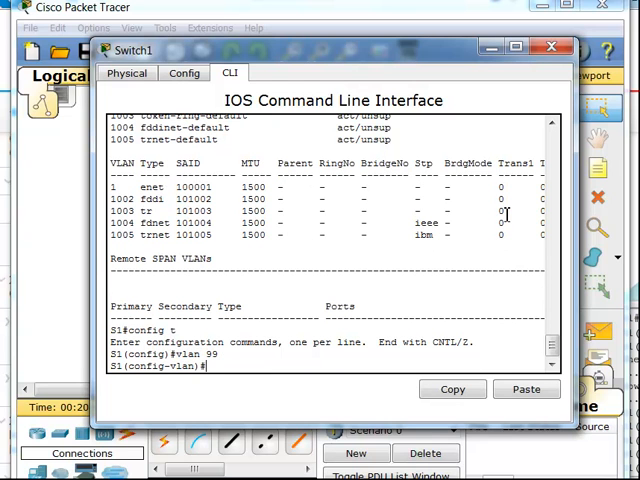
type("name Manag")
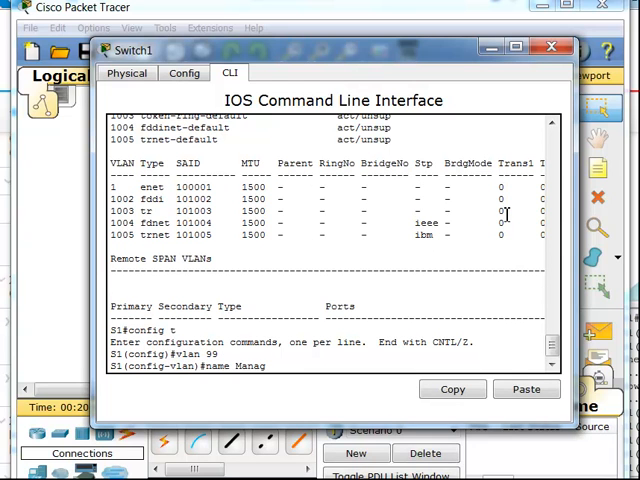
type("ement")
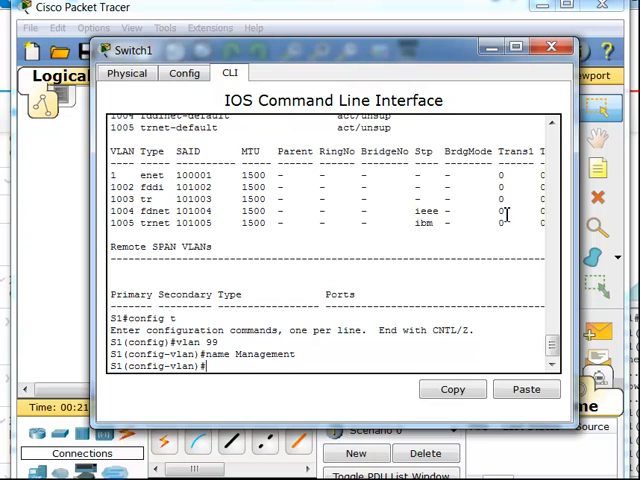
type("exit")
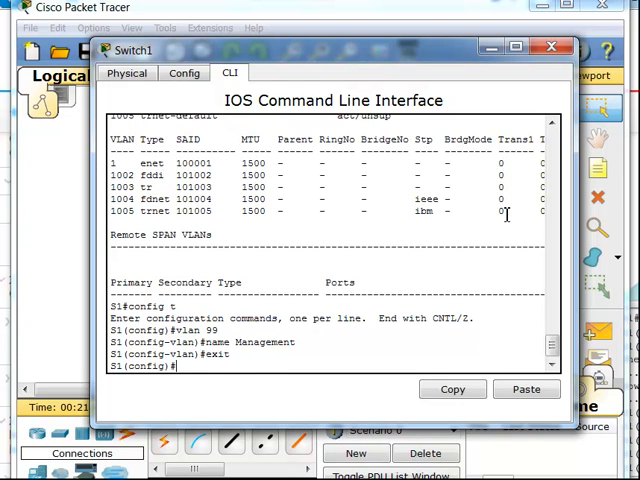
type("int fa0/1")
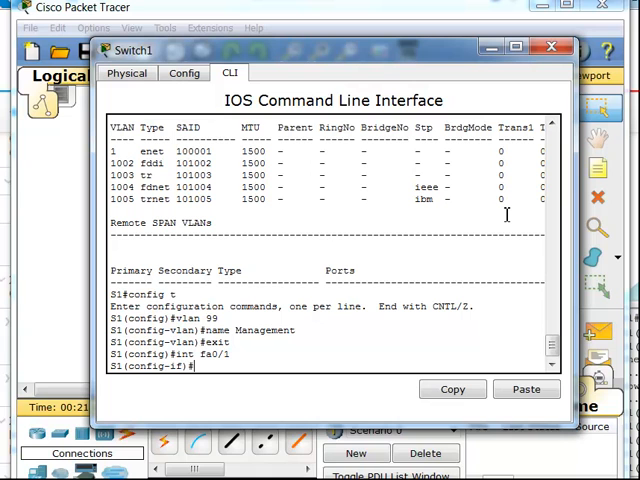
- Set Fa0/1 to switchport mode access in VLAN 99
type("switchpor")
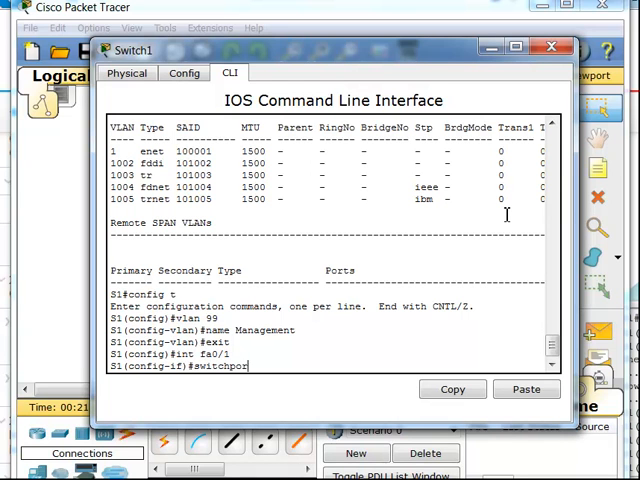
type("mode access")
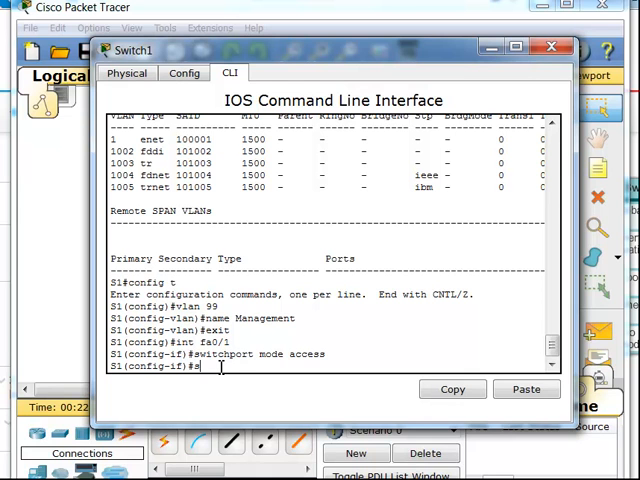
type("switchport access vlan 99")
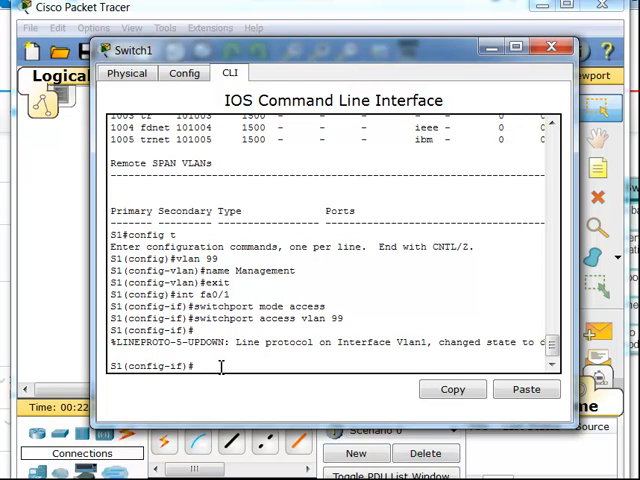
- Hit an address conflict on VLAN 99, then remove the IP address from interface VLAN 1
type("int vlan 99")
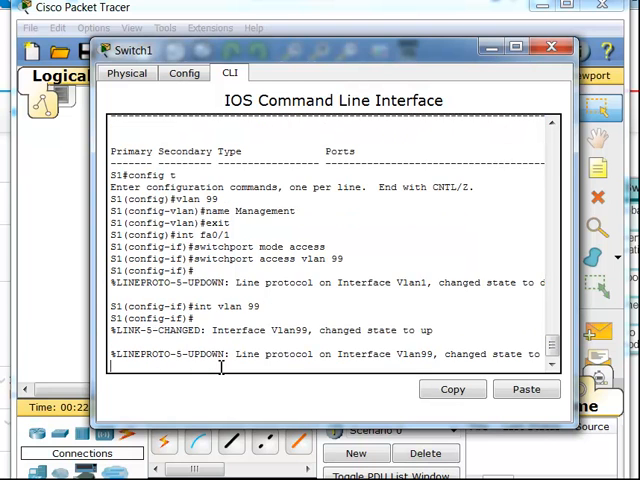
type("ip add")
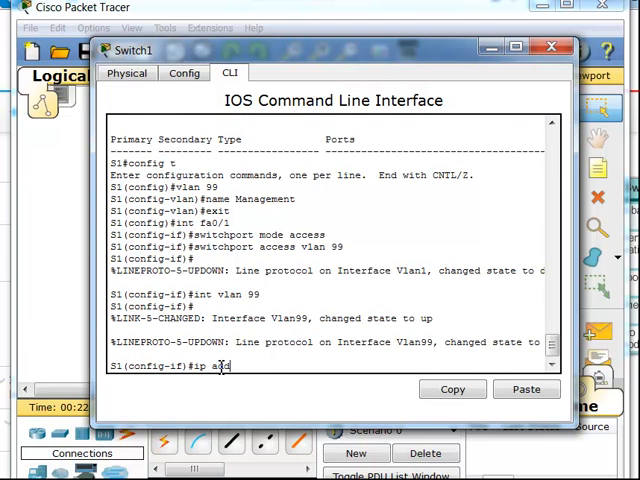
type("192.1")
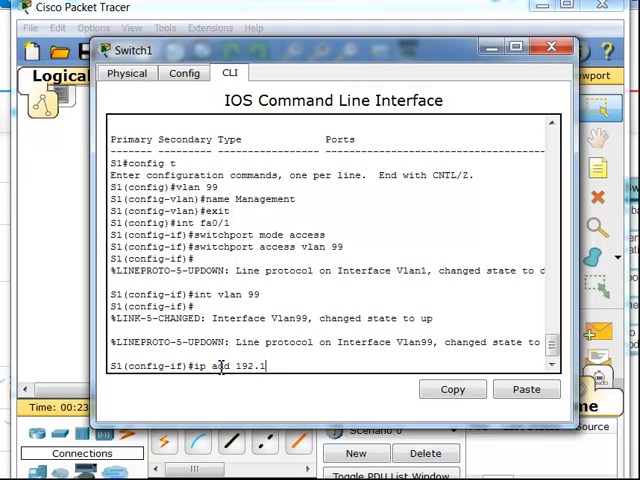
type("68.1.17 255.255.255.0")
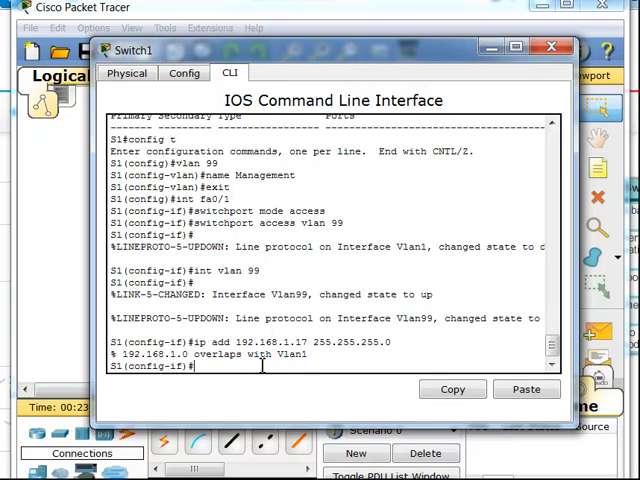
type("int v")
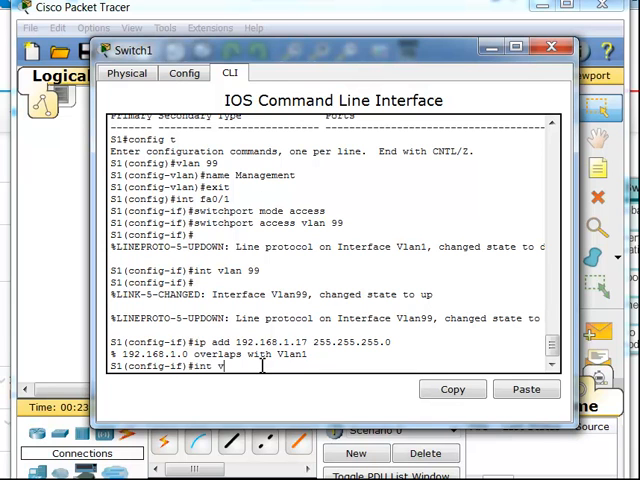
type("lan1")
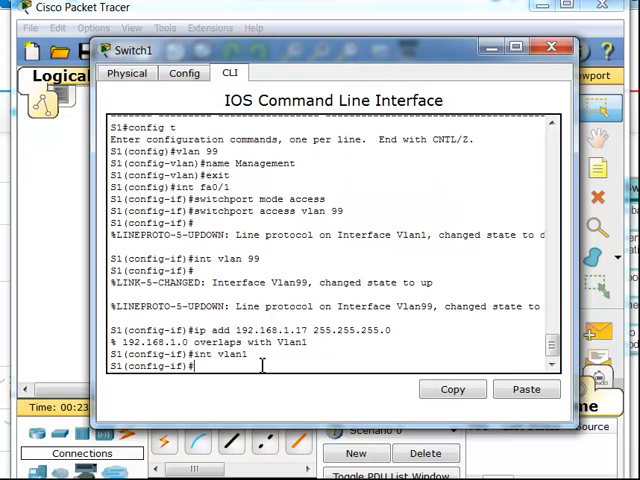
type("no ip add")
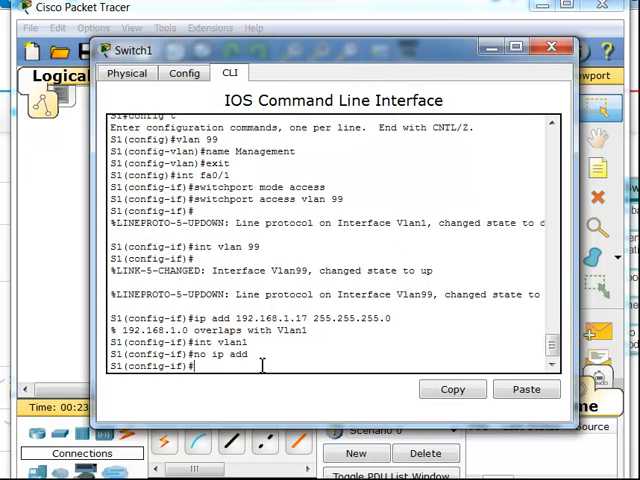
- Assign 192.168.1.17 255.255.255.0 to interface VLAN 99 and bring it up with no shut
type("int vlan 99")
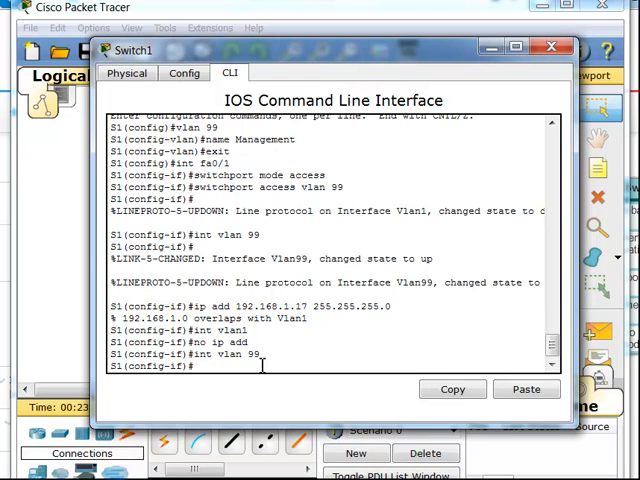
type("ip add 192.168.1.17 255.255.255.0")
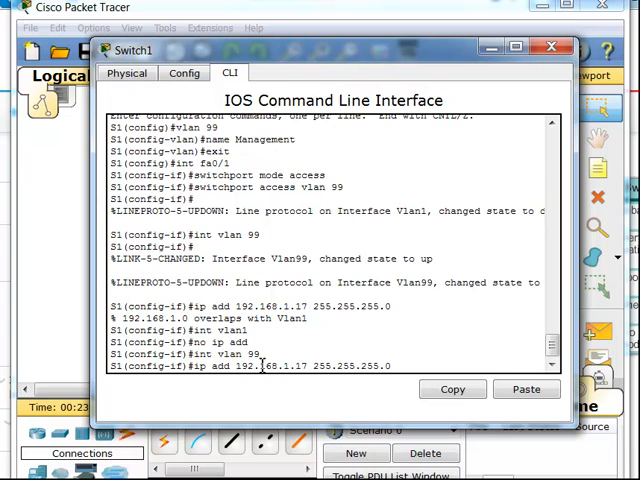
key("enter")
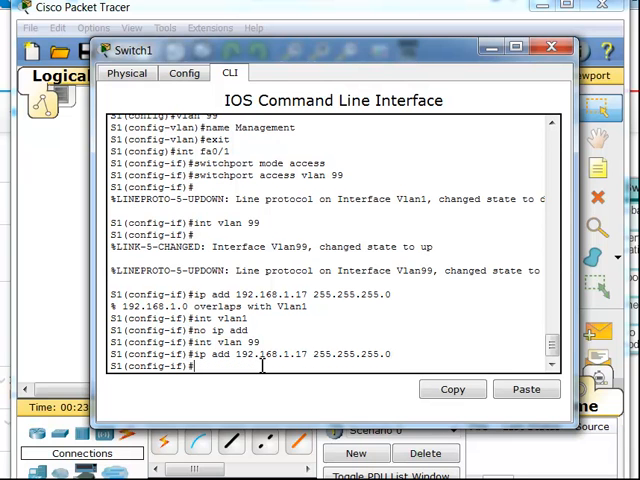
type("no shut")
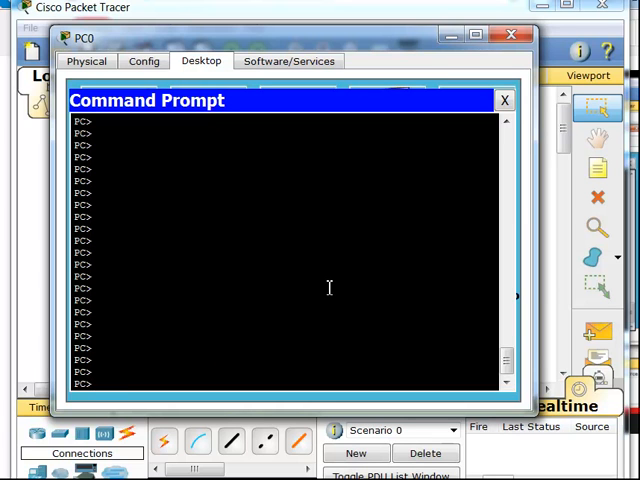
- From PC0 start 'ssh -l admin 192.168.1.17', reaching Switch1's password prompt
type("ssh -l")
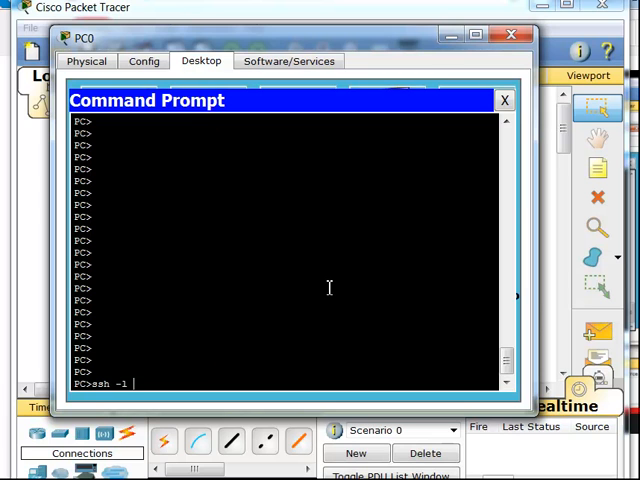
type("a")
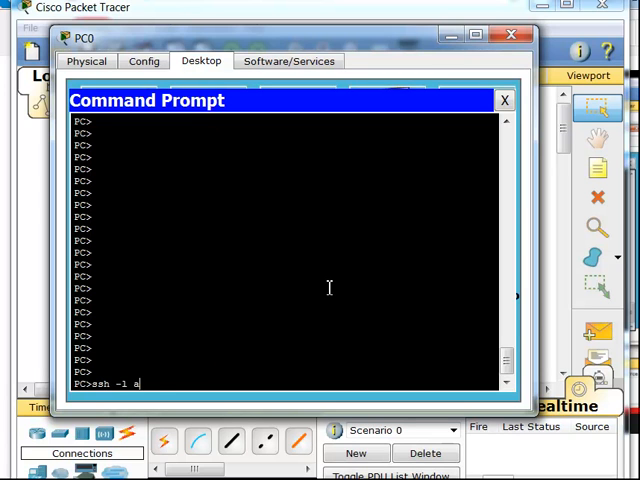
type("dmin")
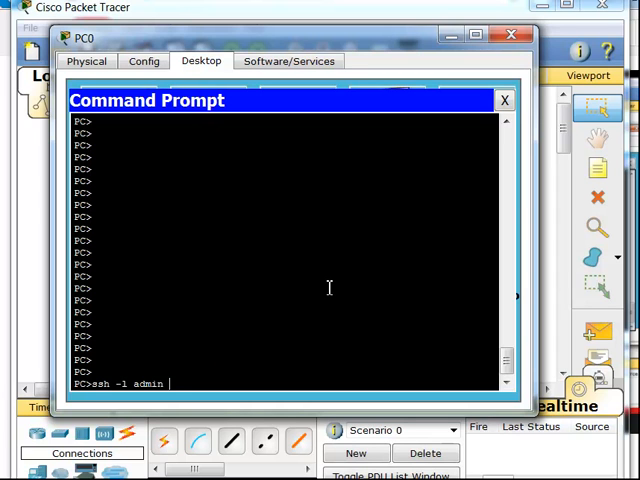
type("192.1")
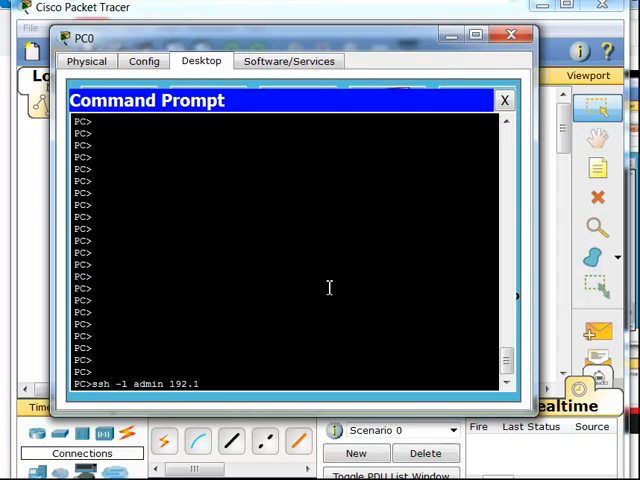
type("68.1")
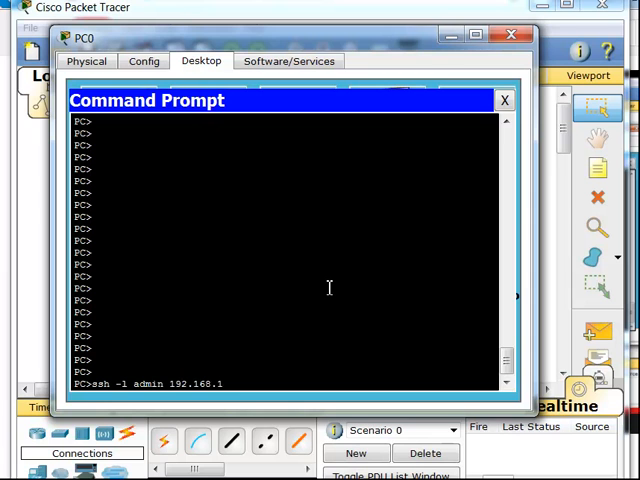
type("17")
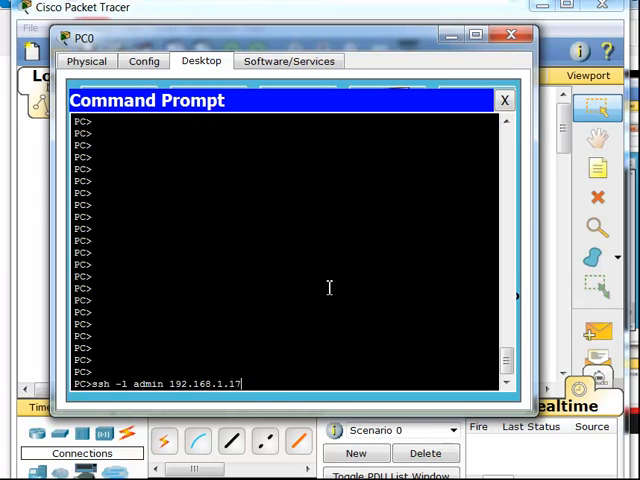
key("enter")
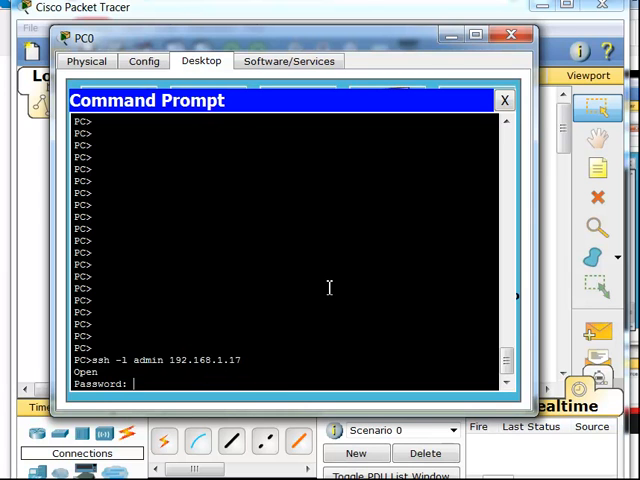